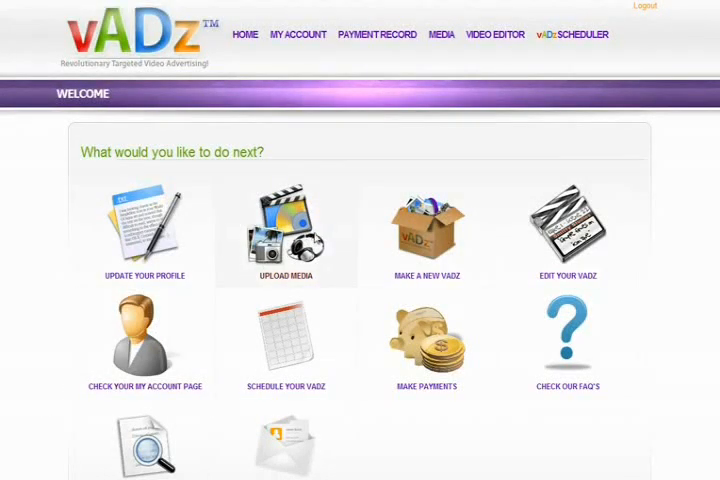
From Upload Media, add a new file titled 'Sample' with description 'Sample Video'
left_click(286, 225)
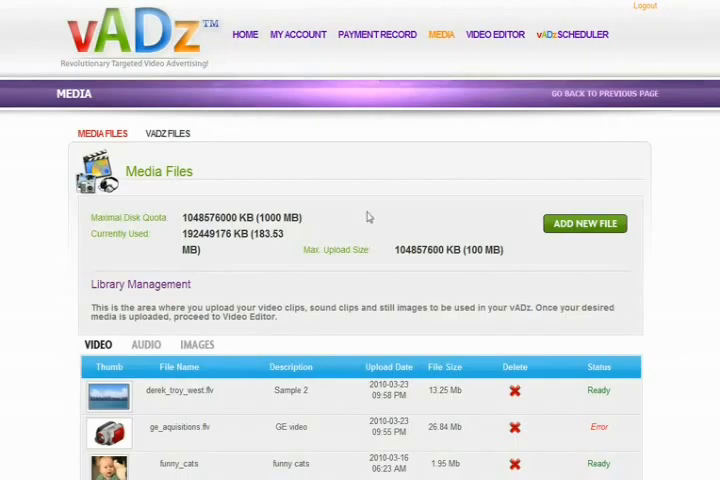
left_click(584, 223)
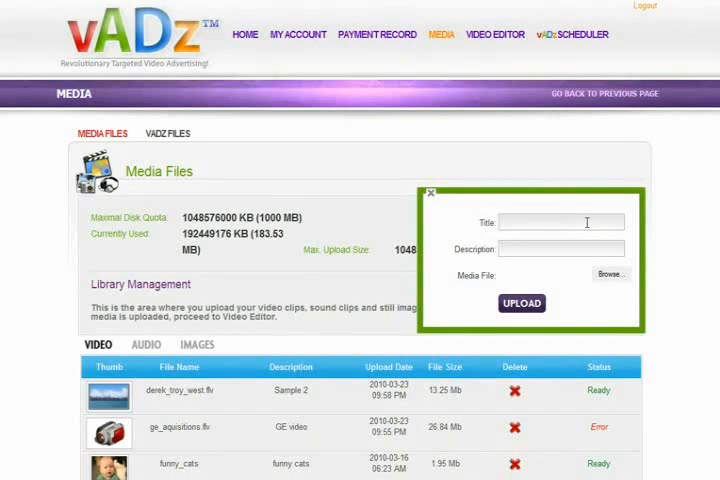
type("Sample")
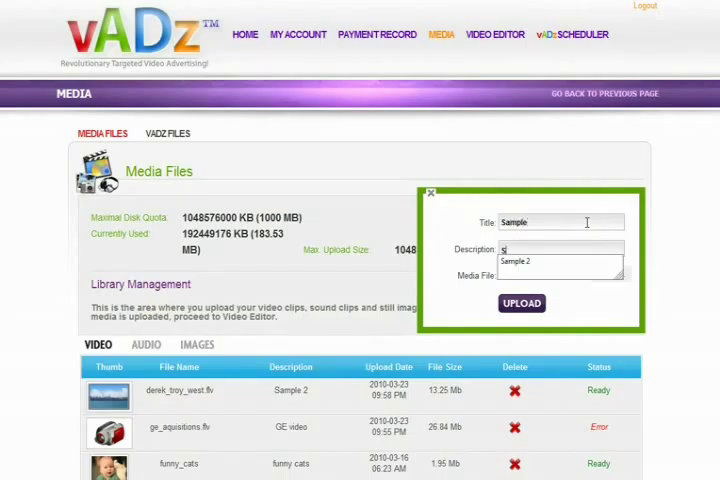
type("ample Video")
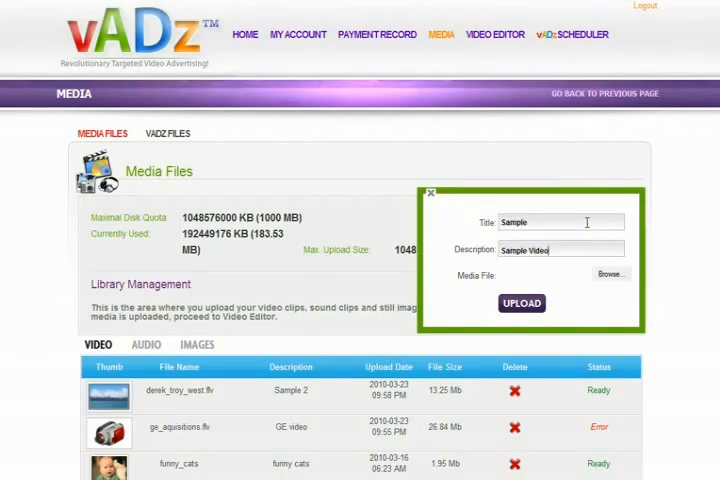
mouse_move(610, 281)
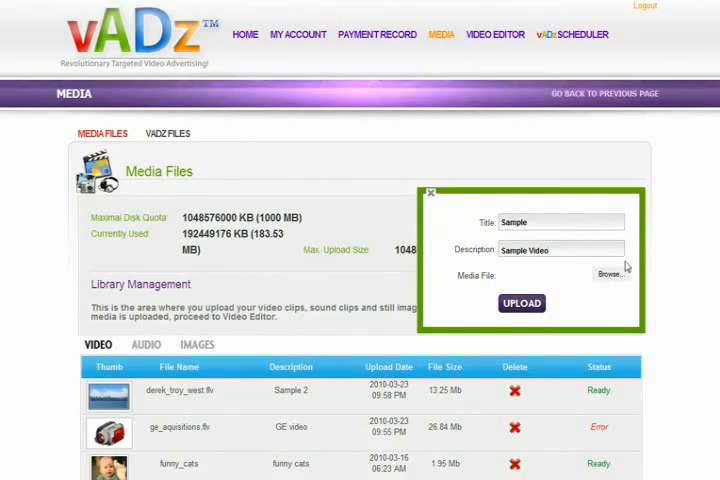
Browse to the Sample Video file and upload it until it shows Ready
left_click(609, 274)
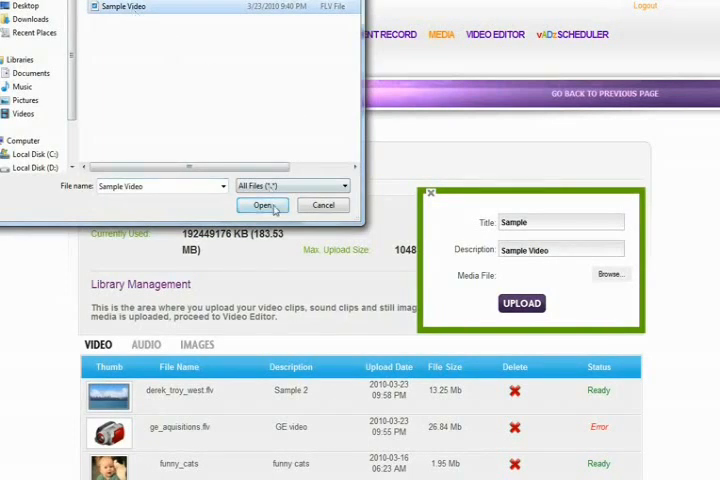
left_click(262, 205)
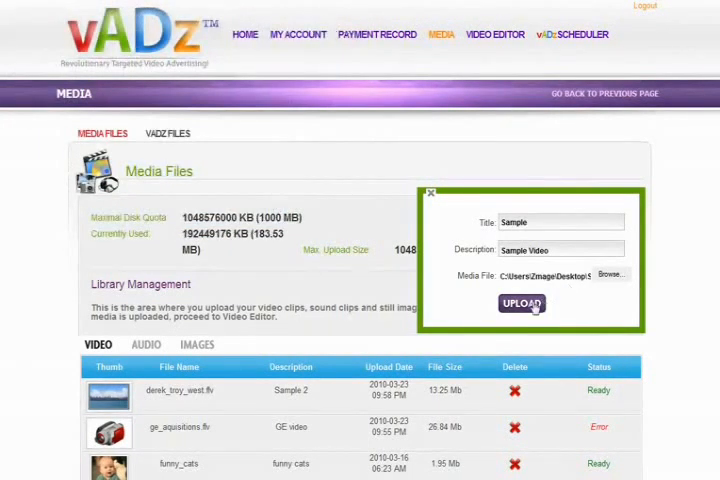
left_click(522, 304)
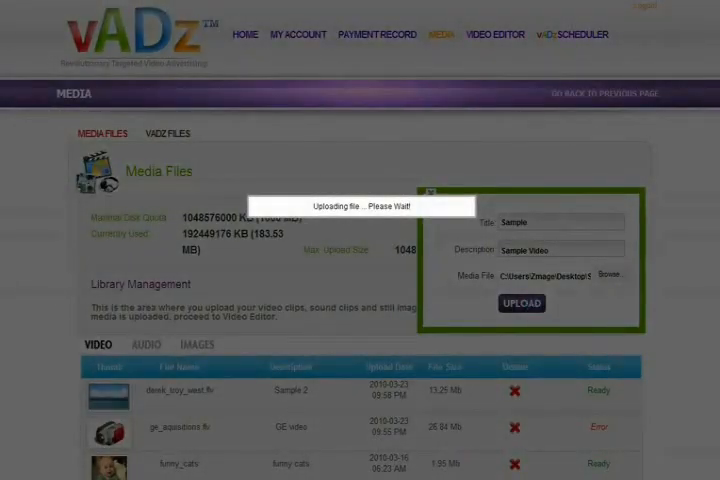
left_click(520, 303)
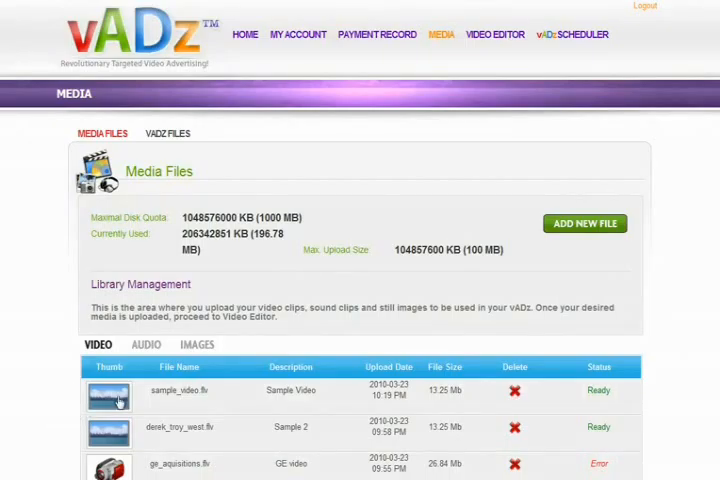
left_click(108, 394)
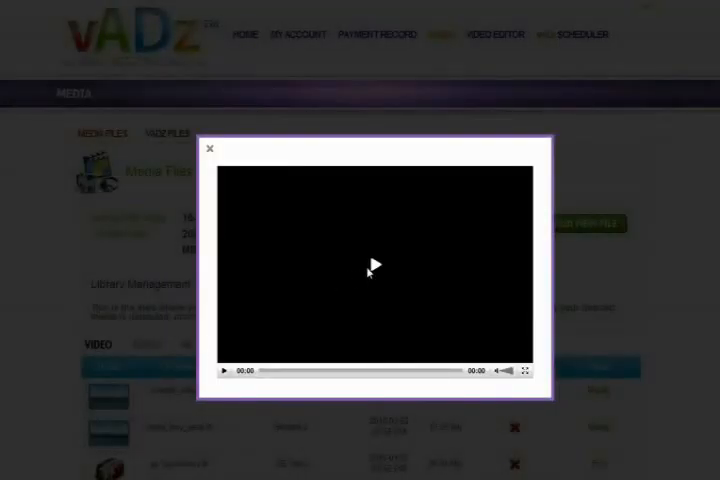
left_click(373, 264)
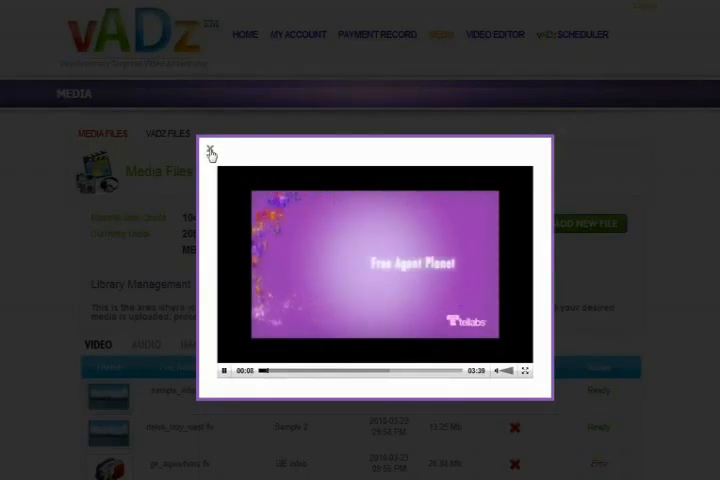
left_click(209, 152)
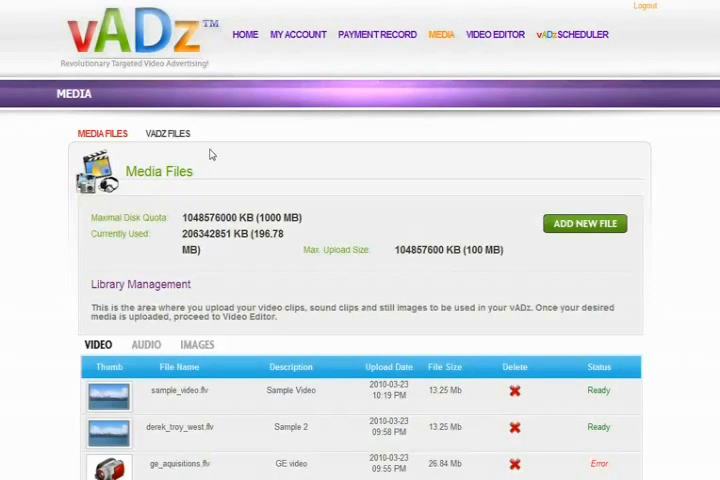
mouse_move(480, 50)
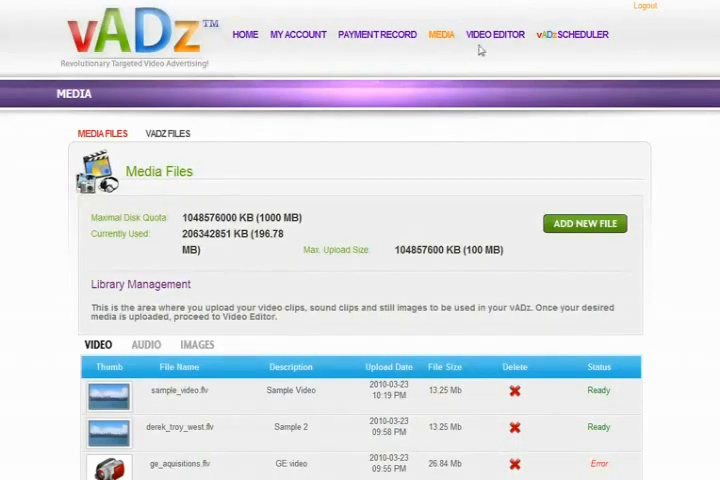
mouse_move(493, 38)
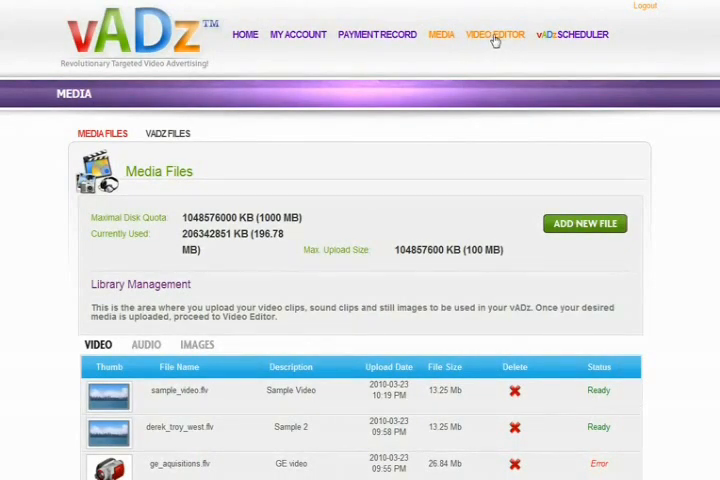
In the Video Editor, drag the Sample clip from the library onto Video A
left_click(492, 34)
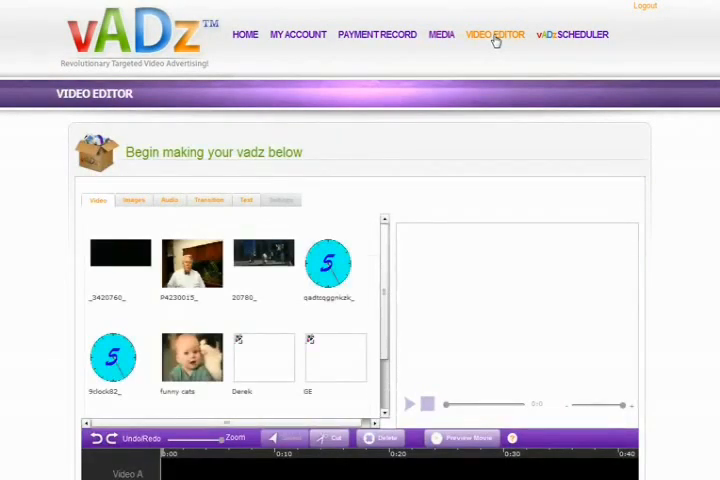
mouse_move(416, 230)
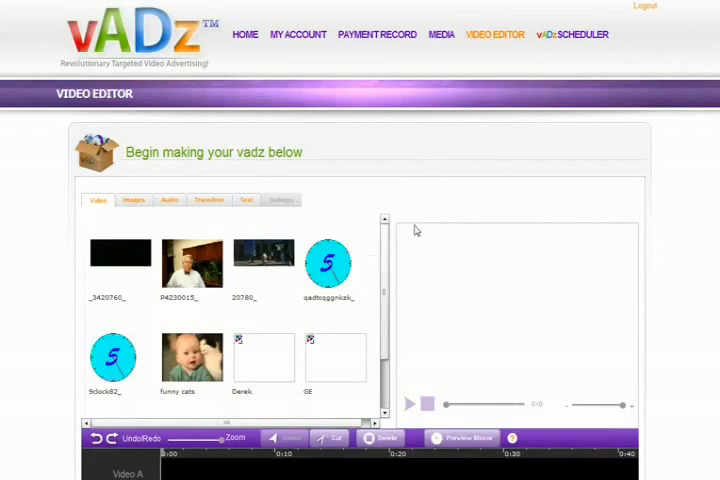
scroll("down", 3)
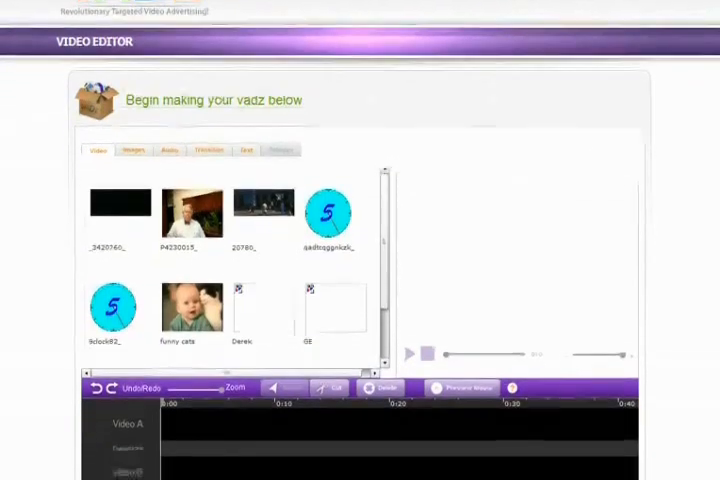
scroll("down", 3)
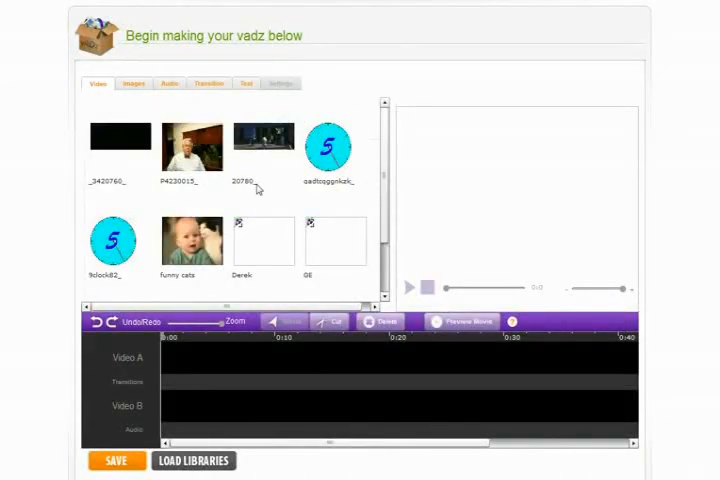
scroll("down", 3)
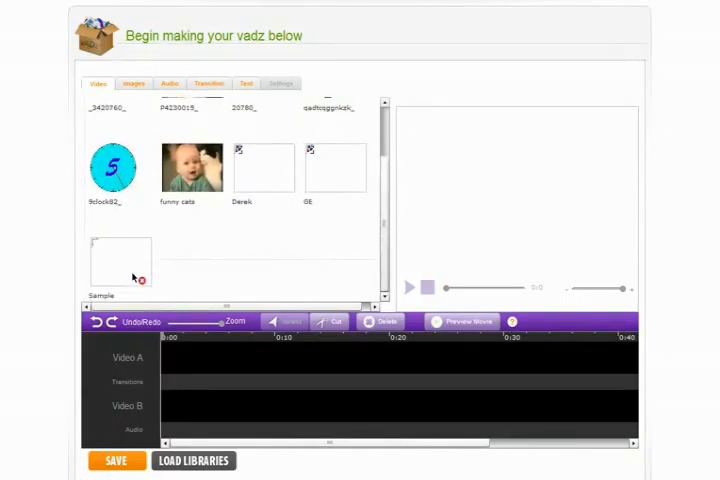
left_click_drag(120, 260, 200, 357)
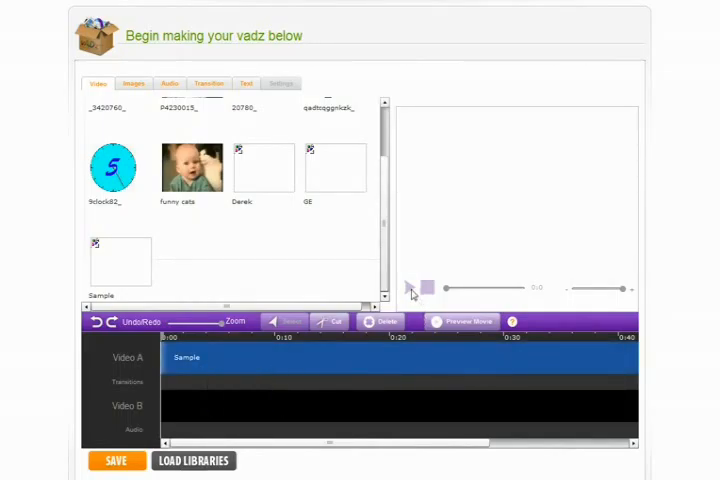
Preview playback of the ad containing the Sample clips
left_click(412, 289)
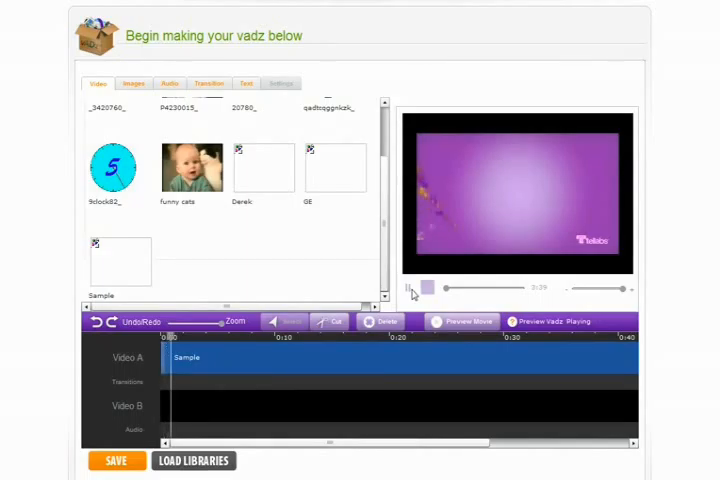
left_click(411, 289)
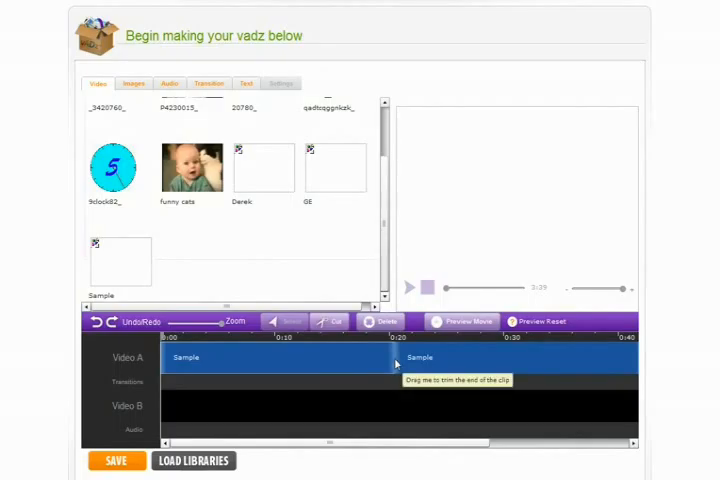
mouse_move(495, 357)
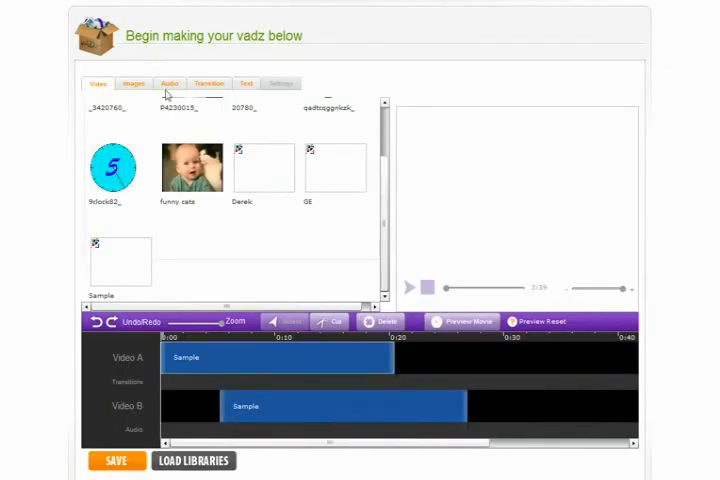
Delete the Dissolve transition from the timeline and reopen the transitions list
left_click(207, 83)
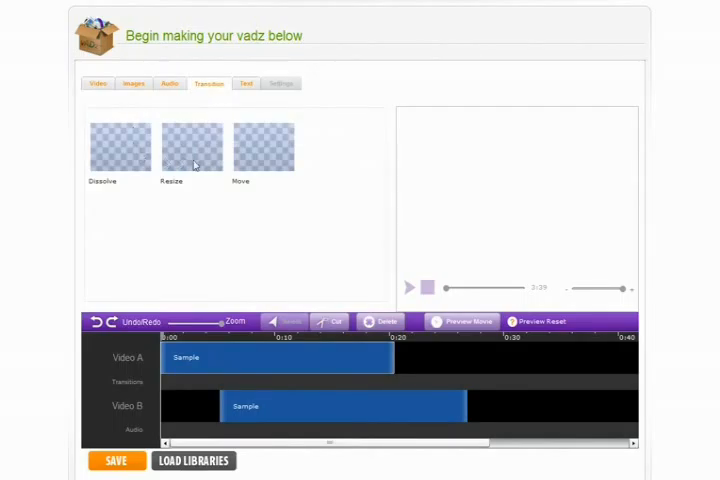
mouse_move(268, 162)
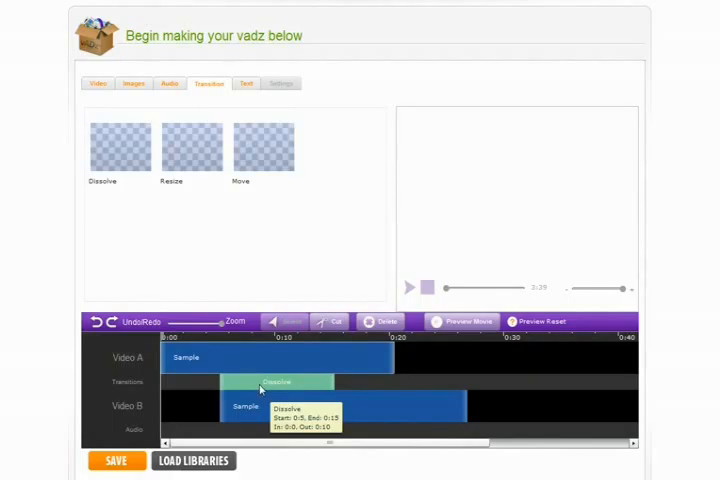
mouse_move(178, 397)
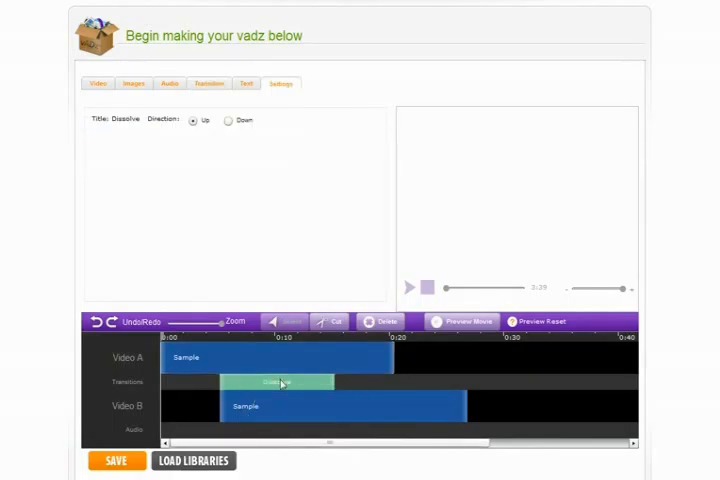
left_click(380, 321)
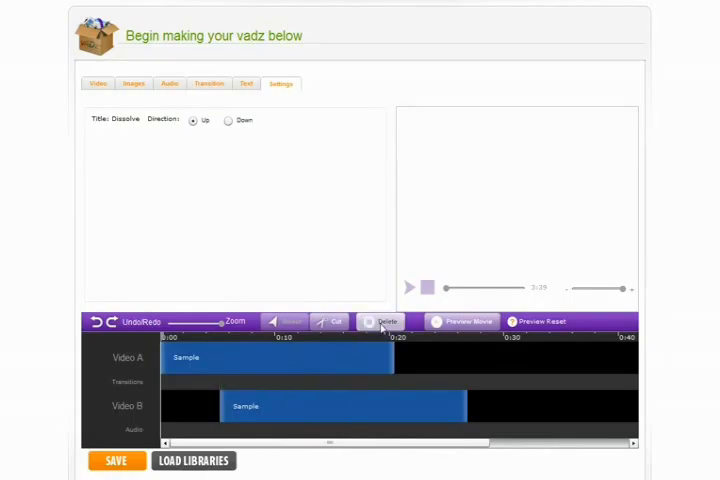
left_click(207, 83)
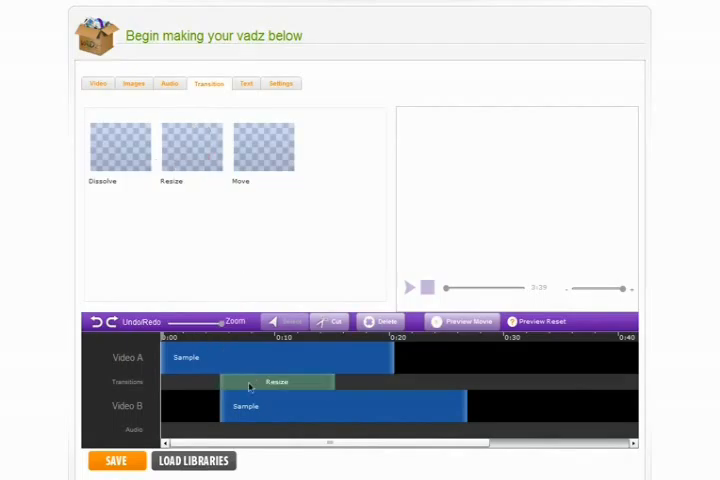
mouse_move(250, 389)
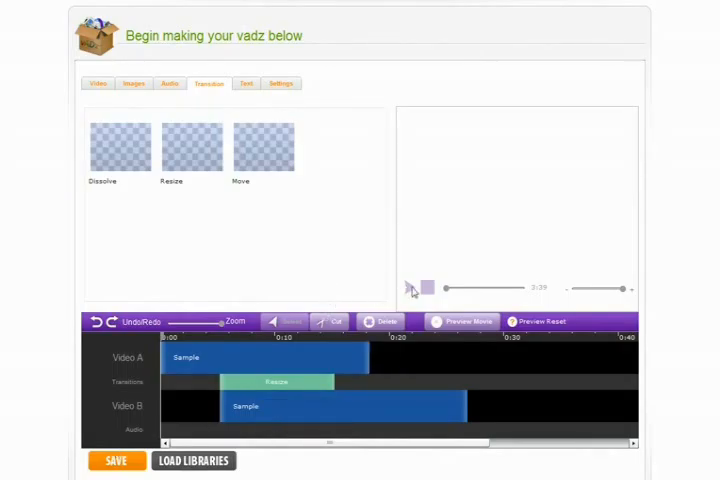
left_click(411, 287)
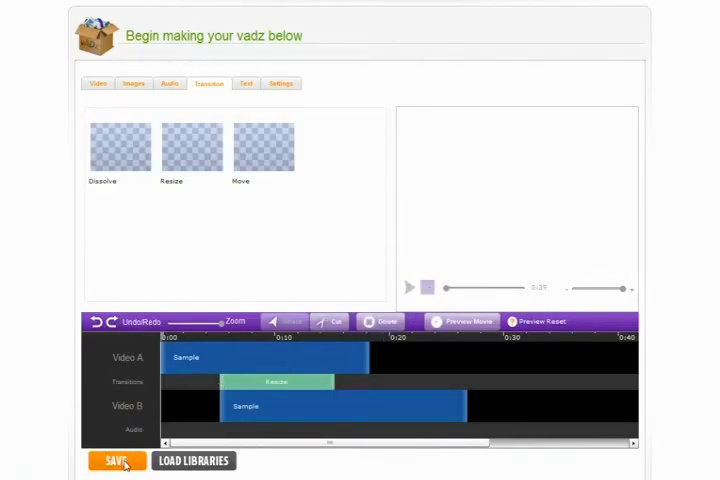
Save the project as 'Sample Vadz' with description 'A sample vadz video'
left_click(115, 461)
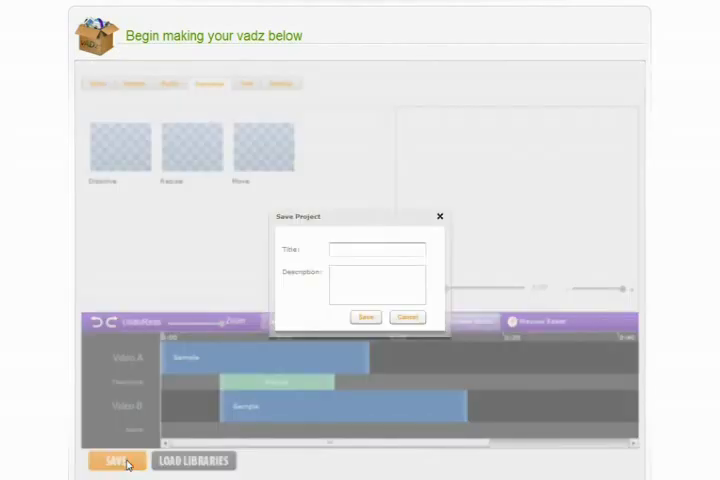
left_click(376, 249)
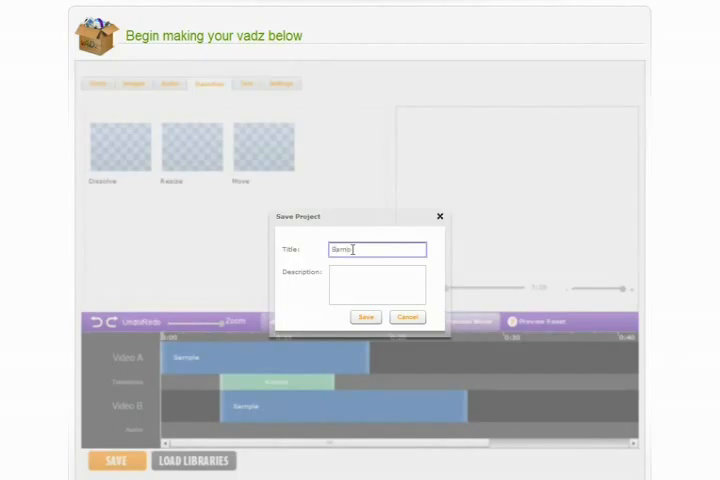
type("Sample Vadz")
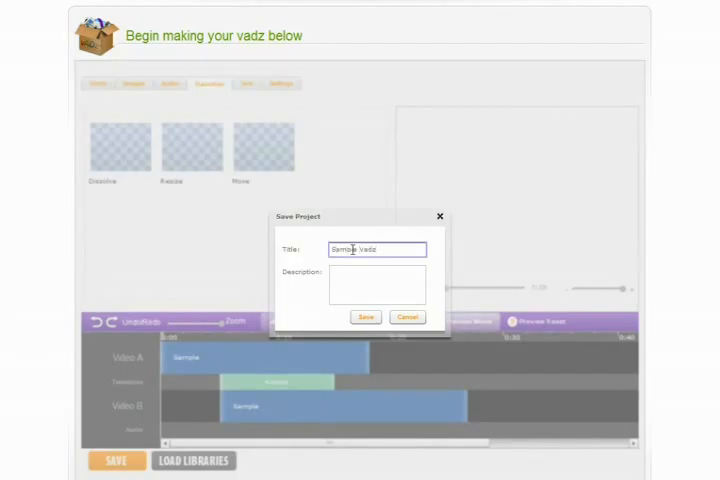
type("X sample vadz video")
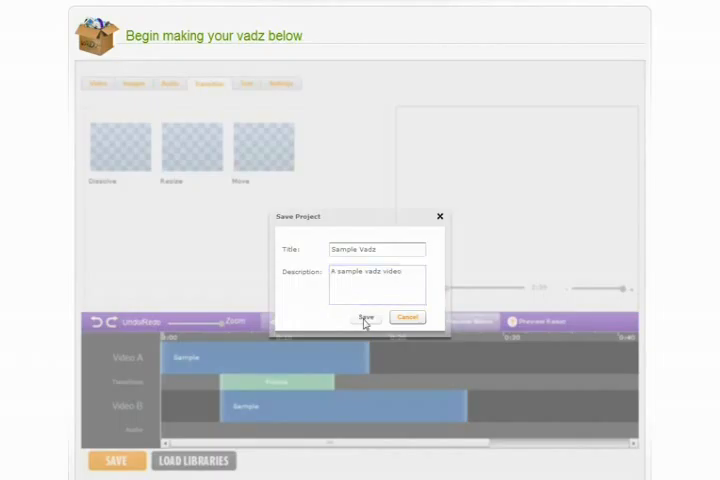
left_click(366, 317)
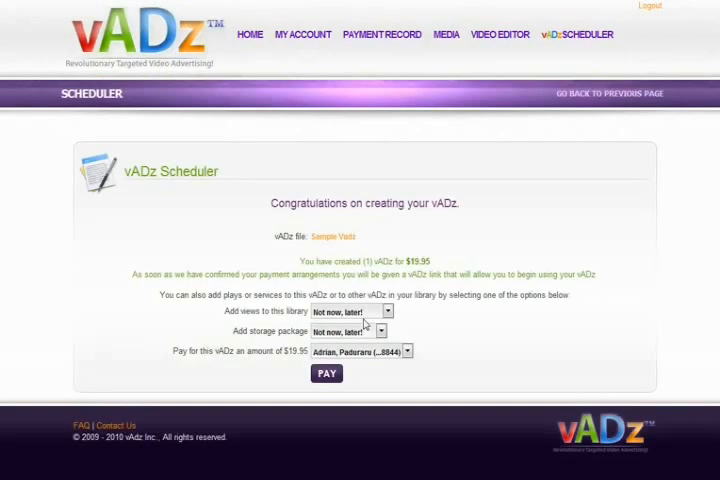
mouse_move(384, 224)
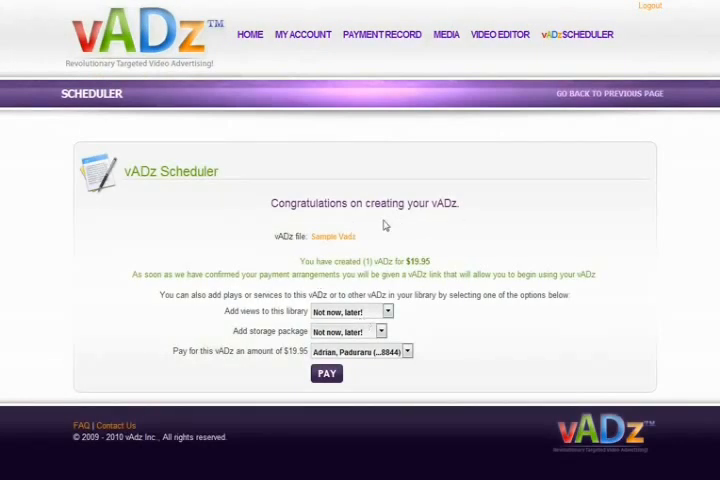
mouse_move(375, 246)
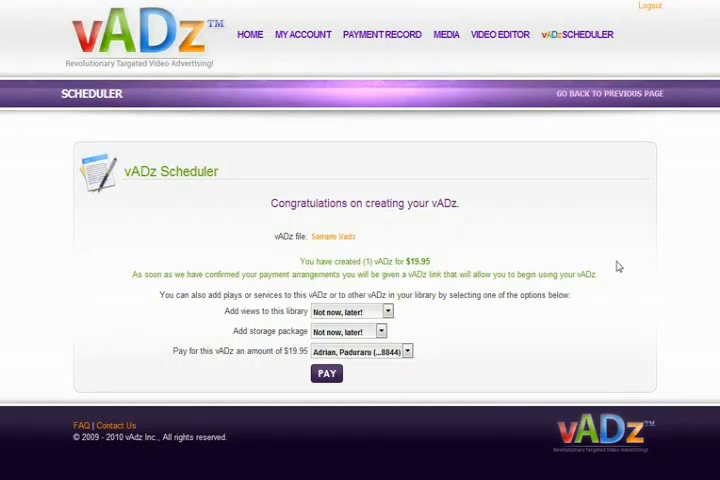
mouse_move(612, 282)
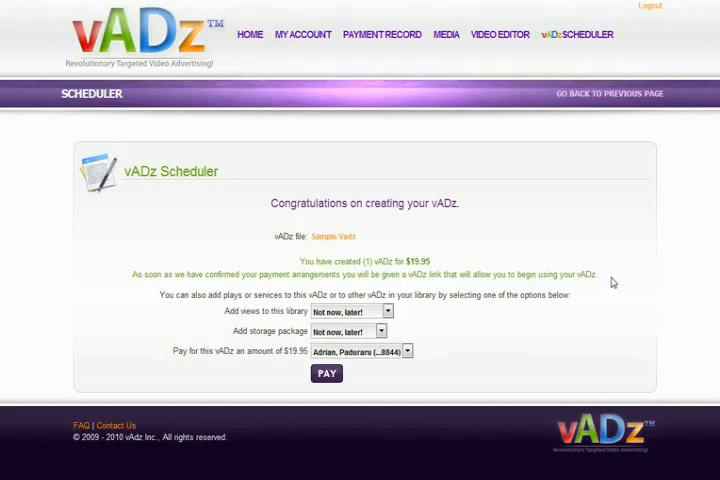
mouse_move(435, 315)
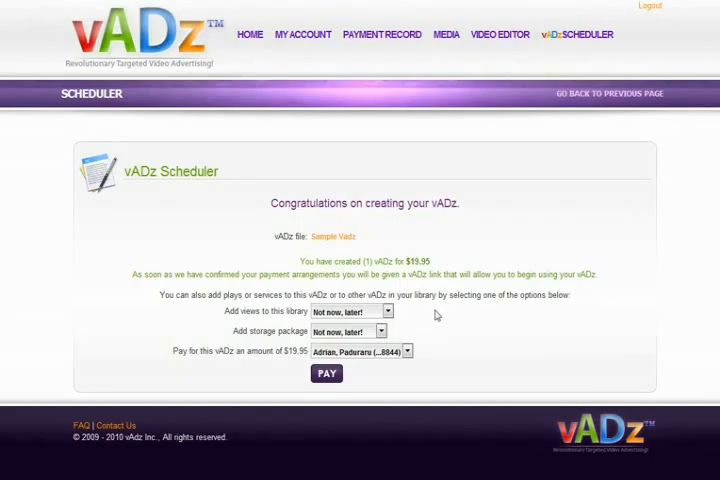
mouse_move(452, 315)
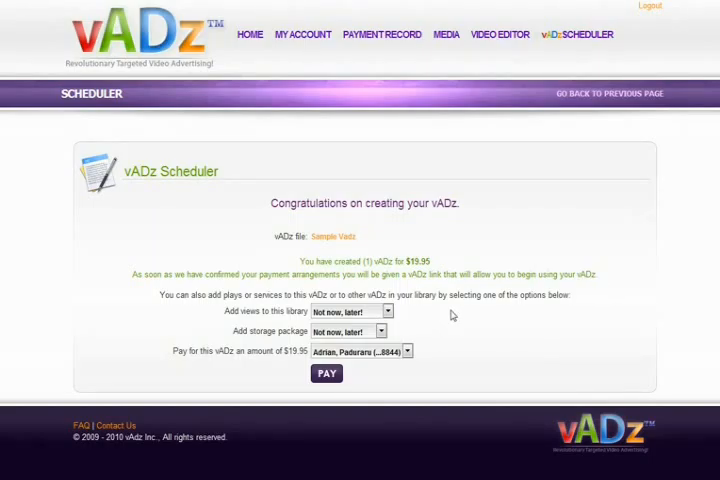
mouse_move(464, 338)
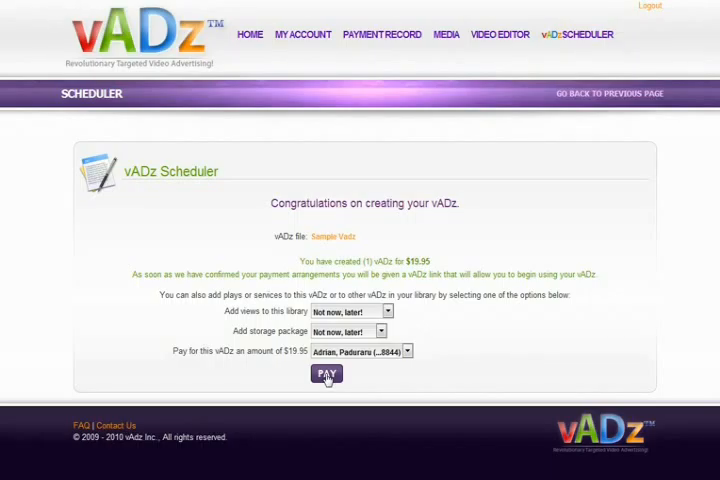
Keep add-ons at 'Not now, later!' and pay $19.95 for Sample Vadz
left_click(325, 373)
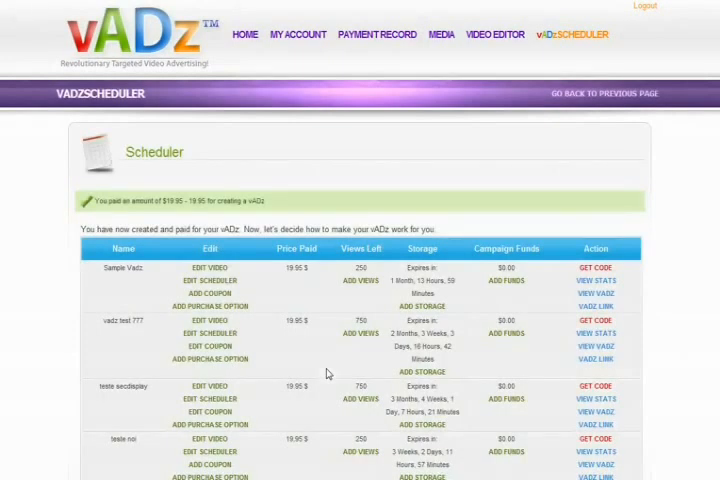
mouse_move(105, 283)
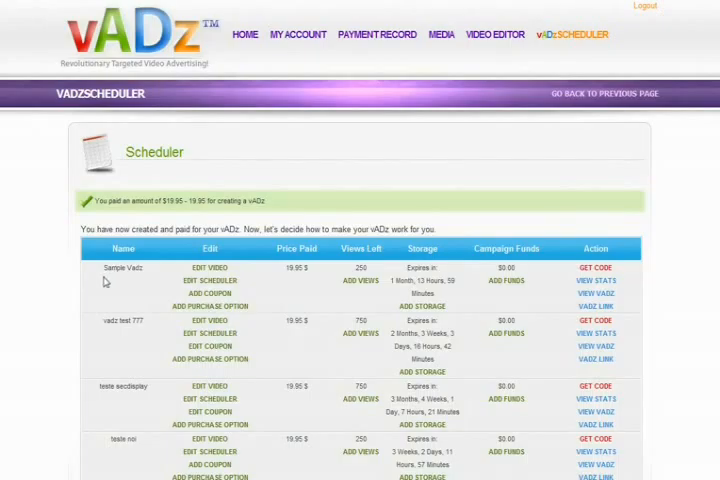
mouse_move(318, 288)
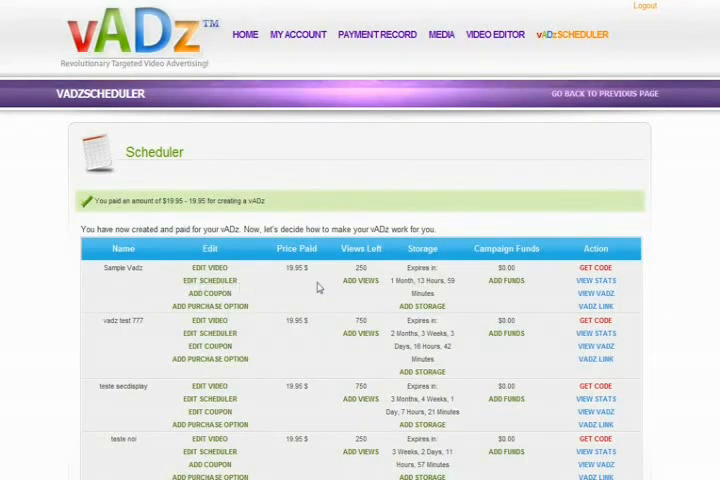